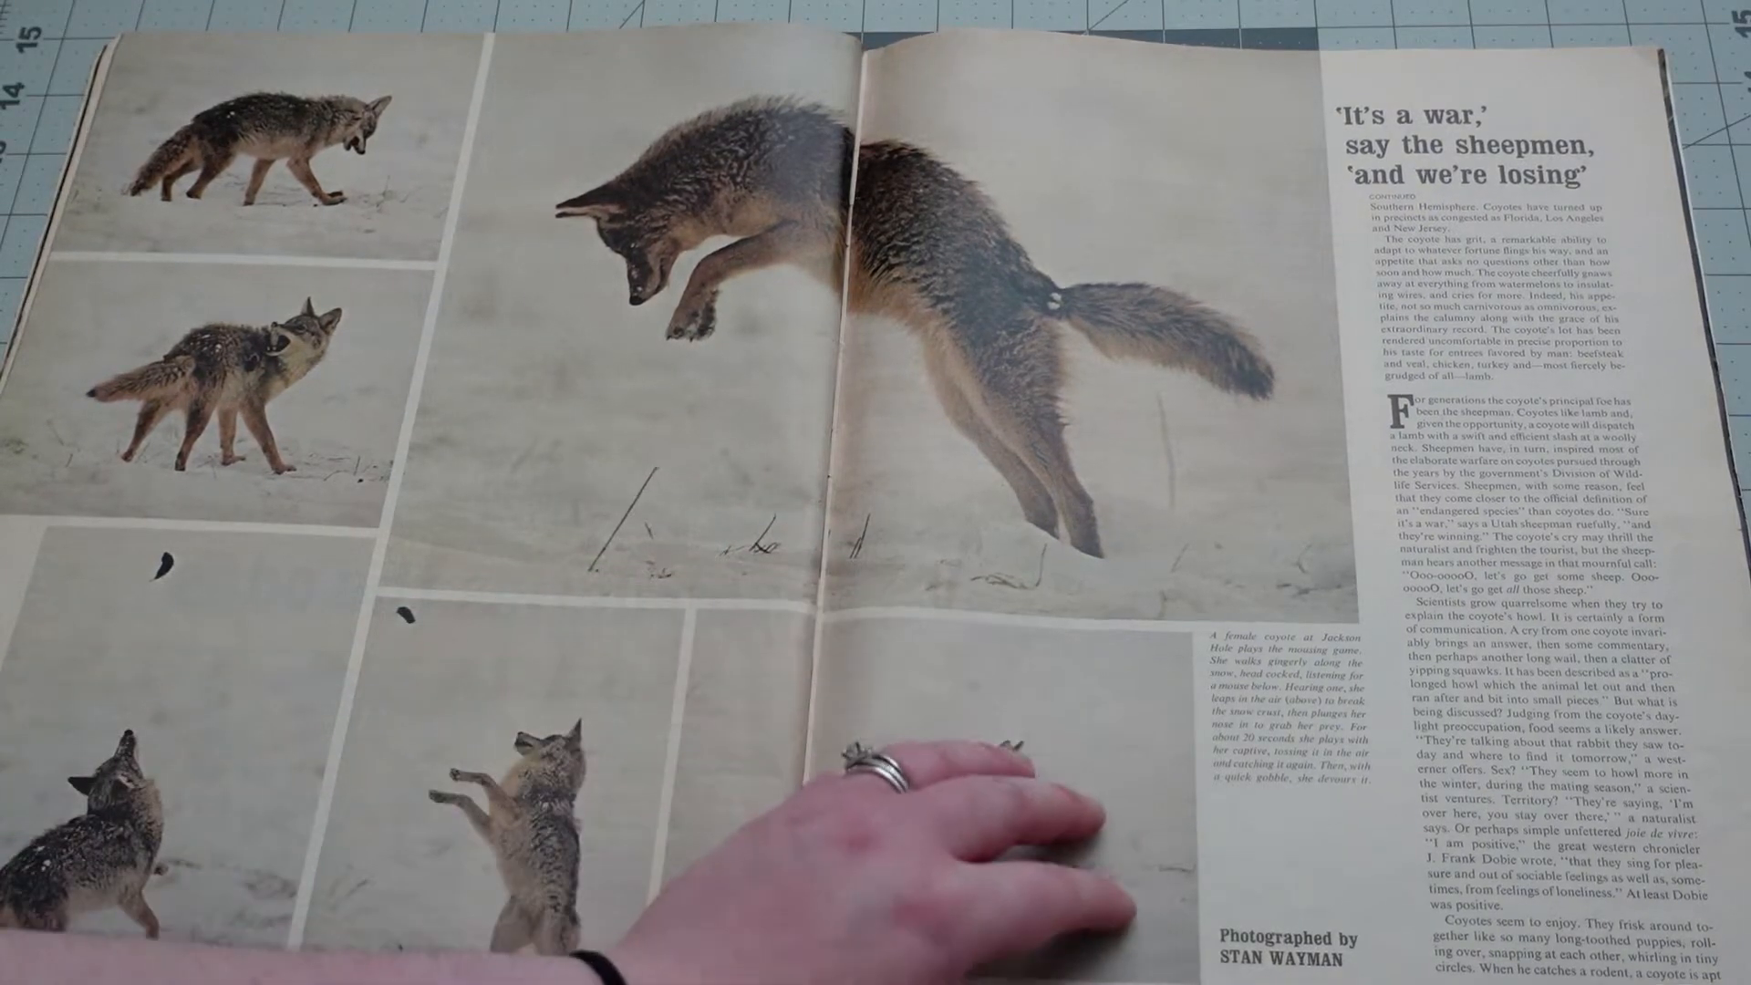
pyautogui.moveTo(972, 848)
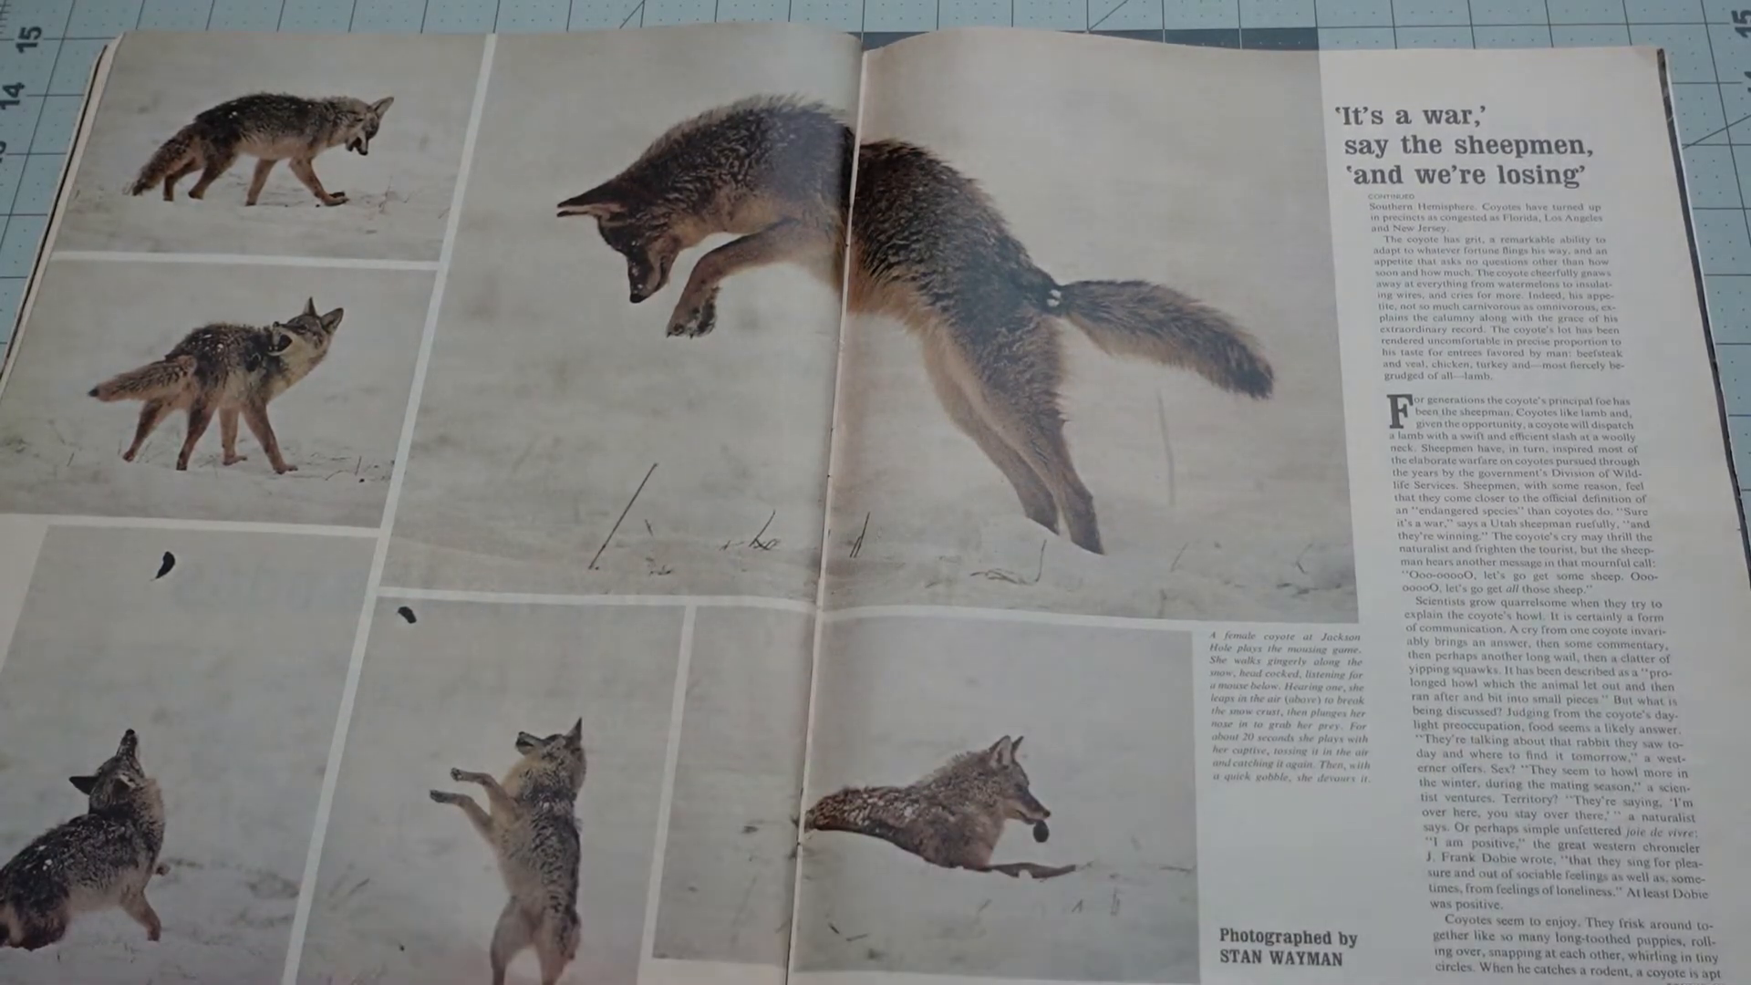